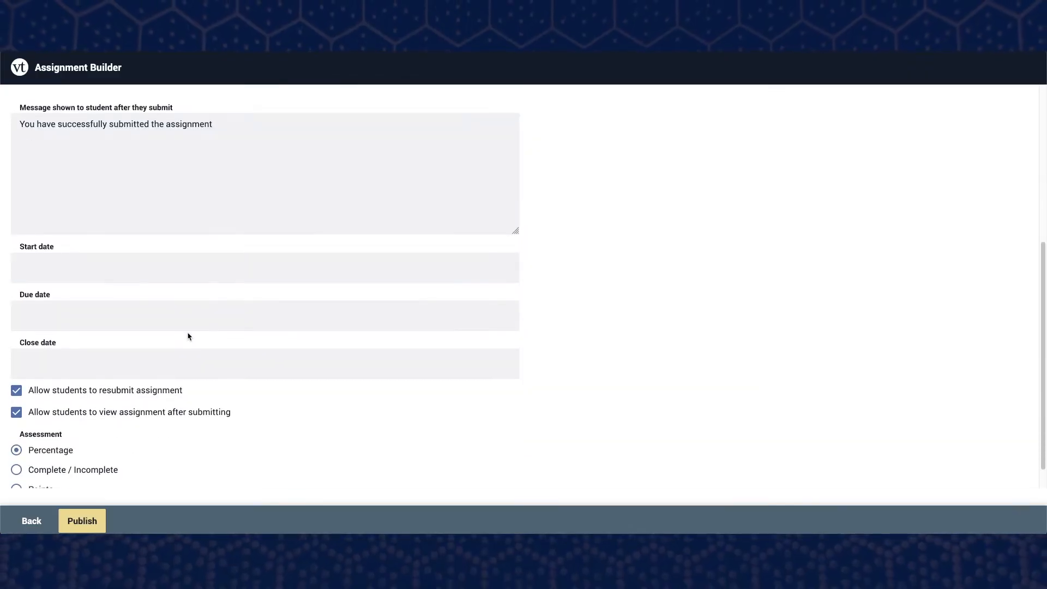
- Choose Complete / Incomplete assessment in Assignment Builder and publish the assignment
scroll("down", 3)
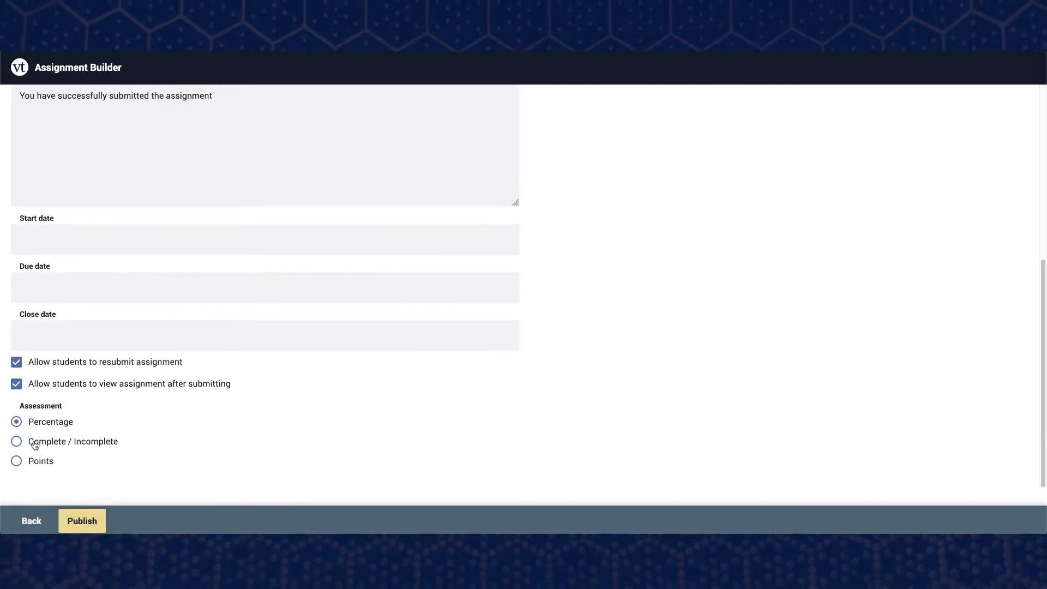
left_click(16, 442)
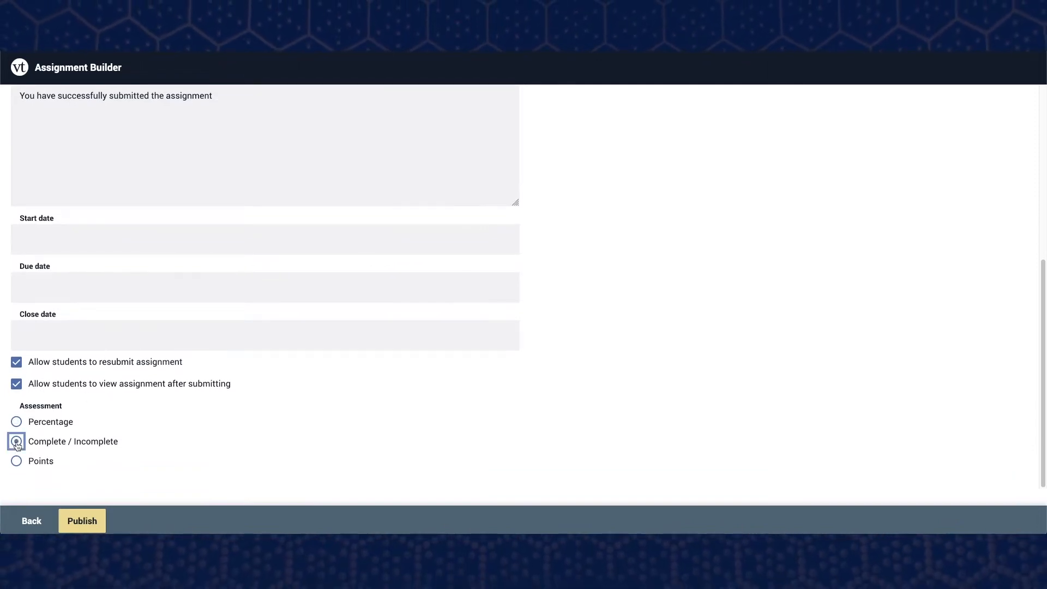
left_click(16, 442)
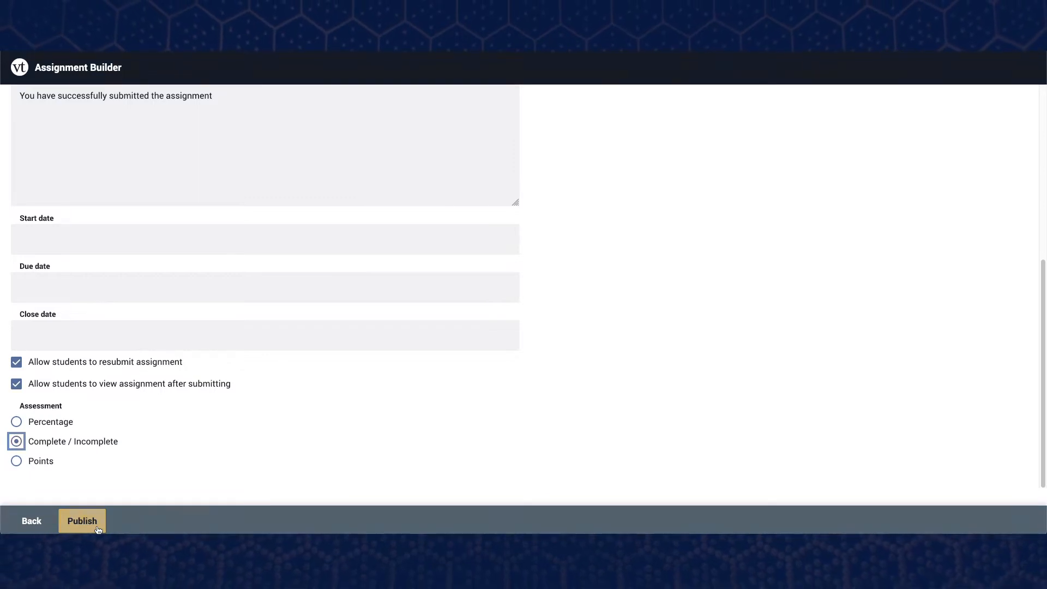
left_click(82, 522)
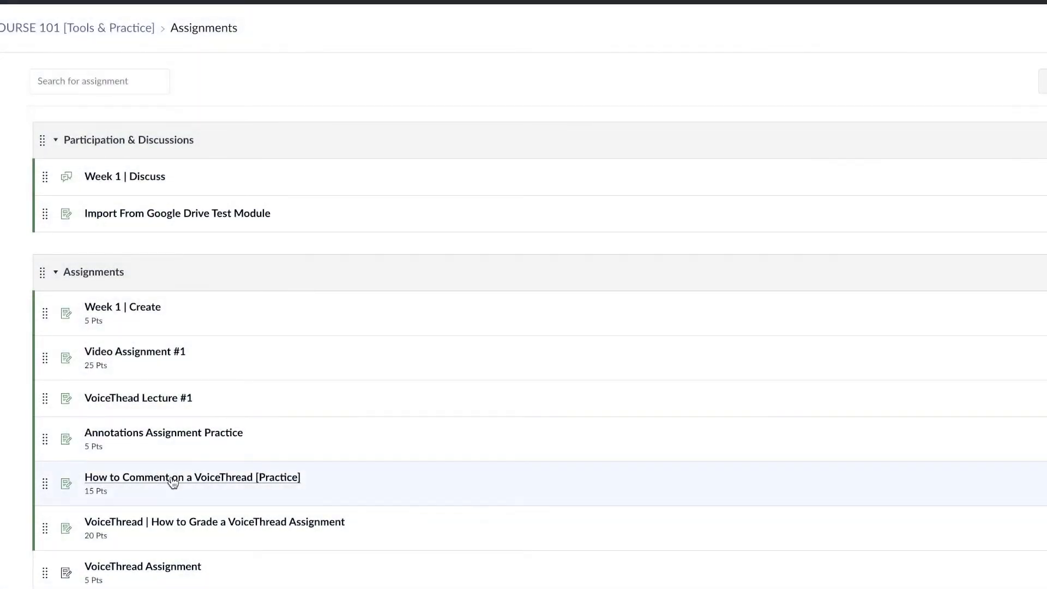
- View the How to Comment on a VoiceThread [Practice] grading overview with Complete / Incomplete and one ungraded student
left_click(192, 476)
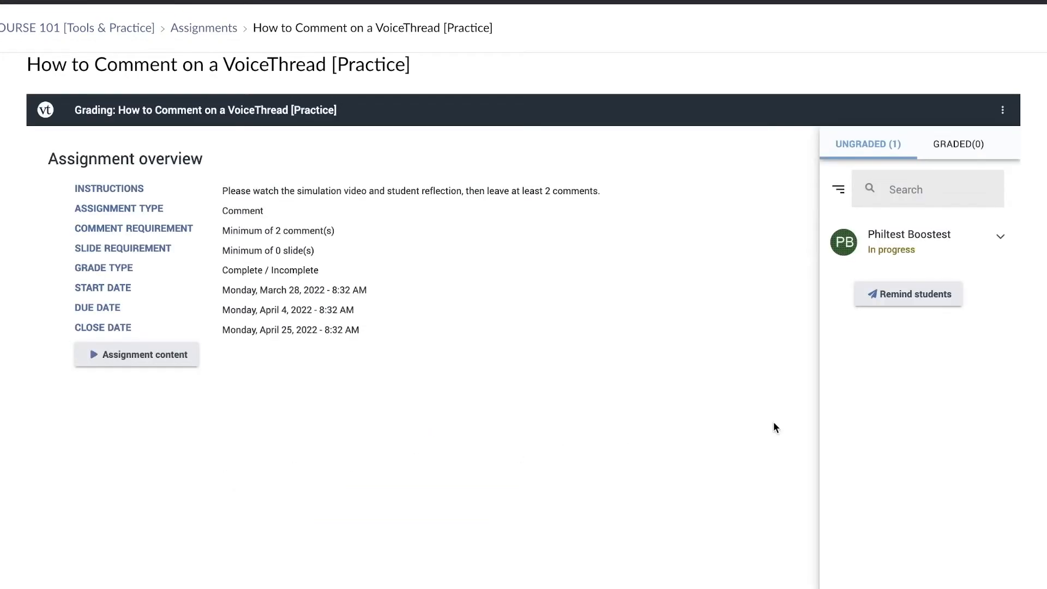
mouse_move(786, 406)
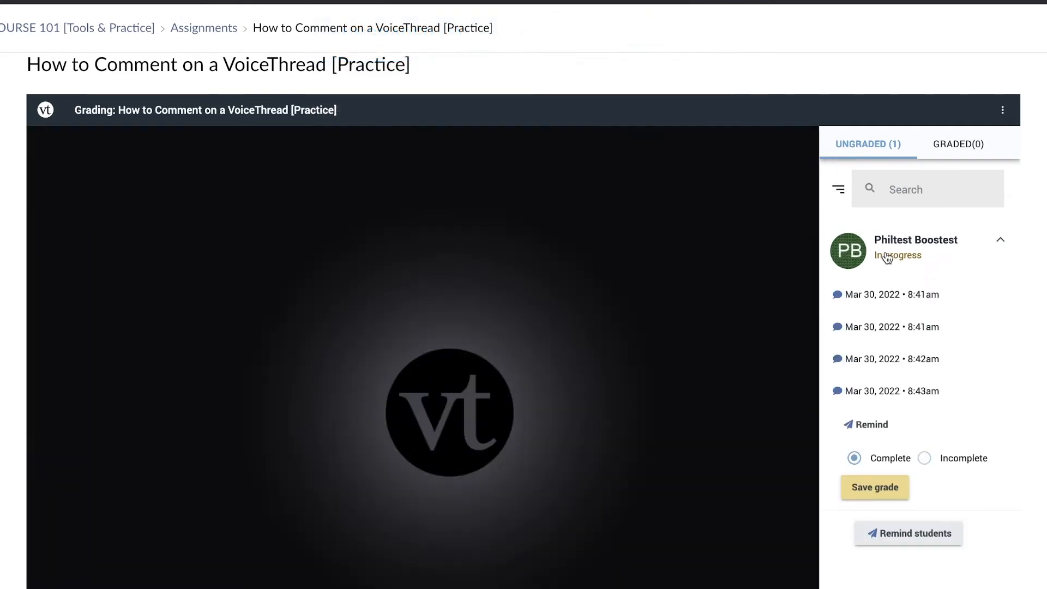
left_click(891, 295)
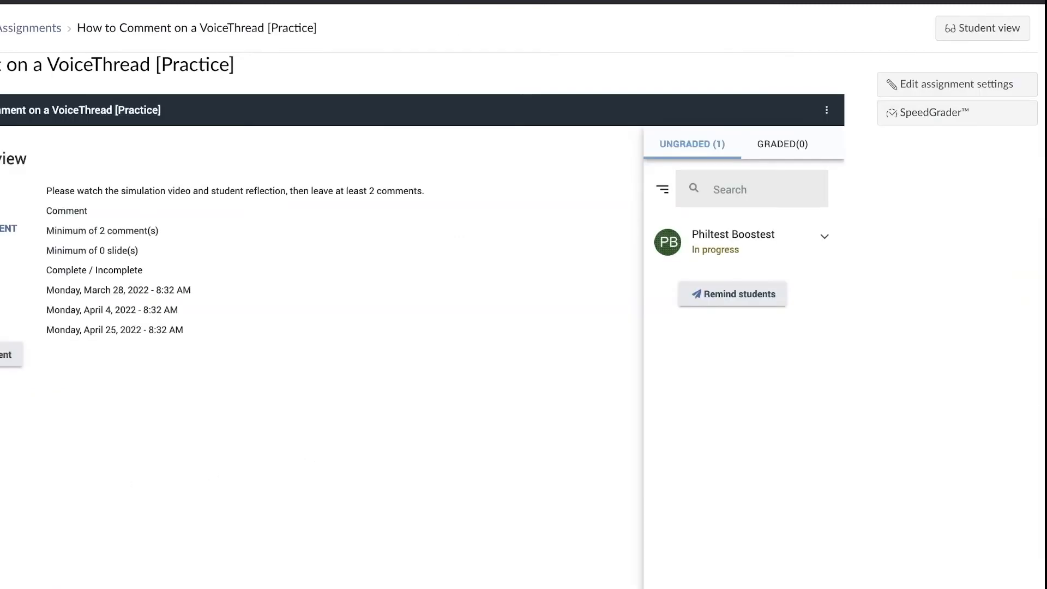
mouse_move(967, 169)
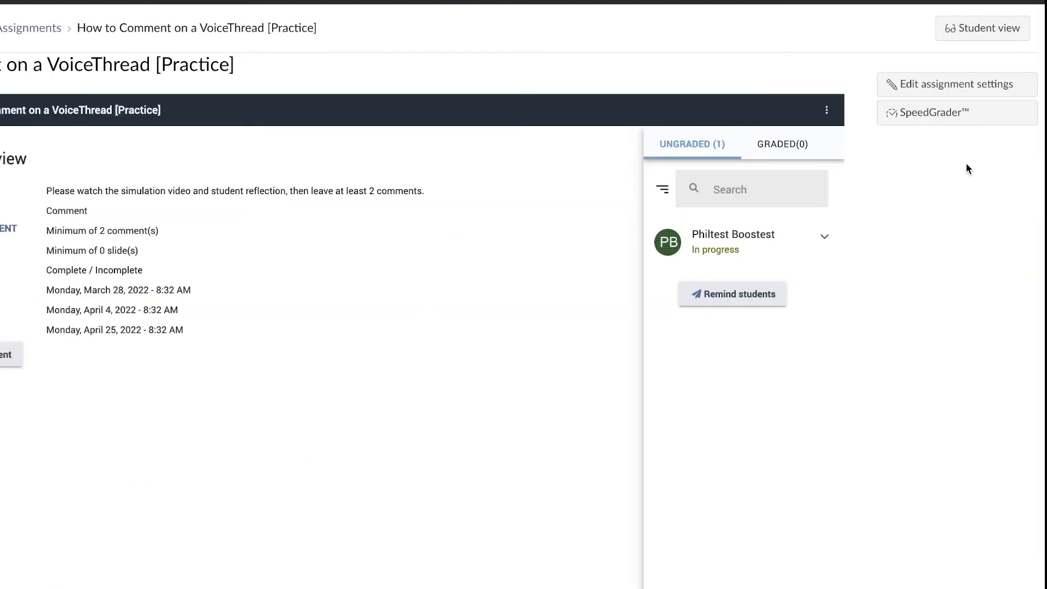
mouse_move(943, 118)
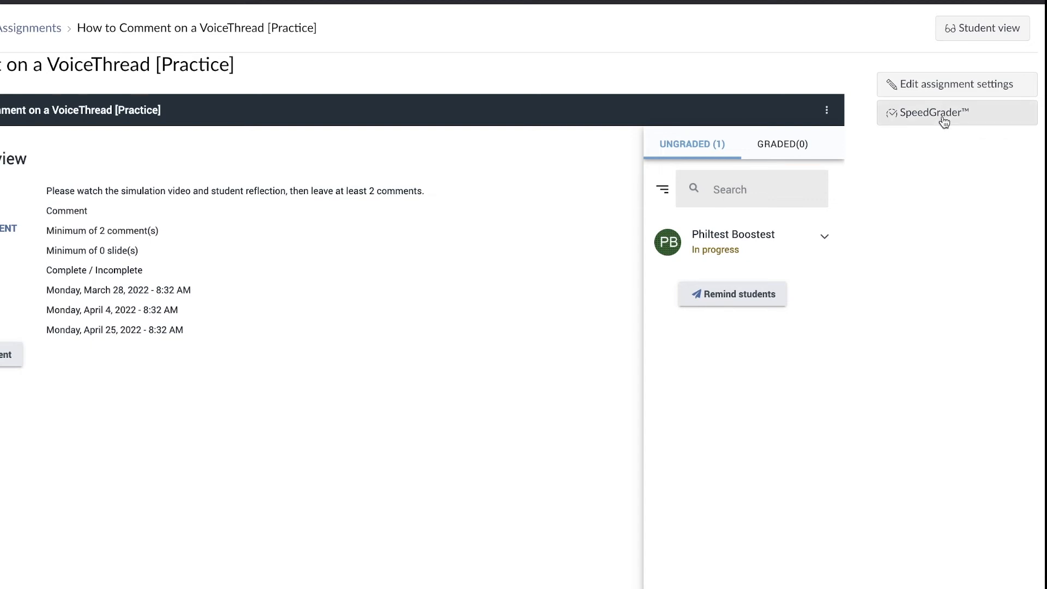
- Go back two students in SpeedGrader and grade that student Complete for 15 / 15
left_click(929, 112)
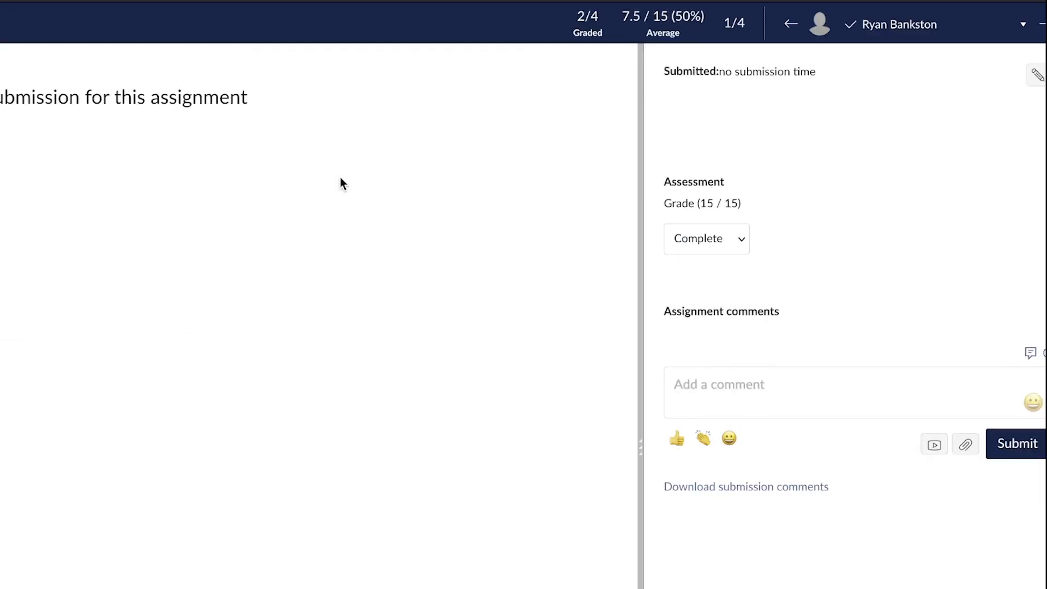
left_click(791, 24)
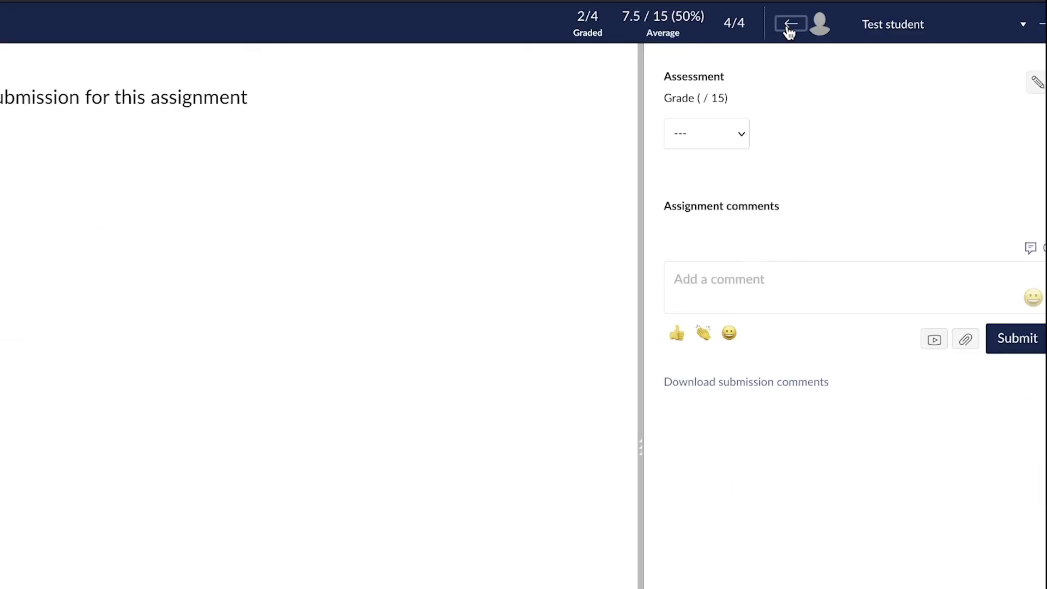
left_click(790, 23)
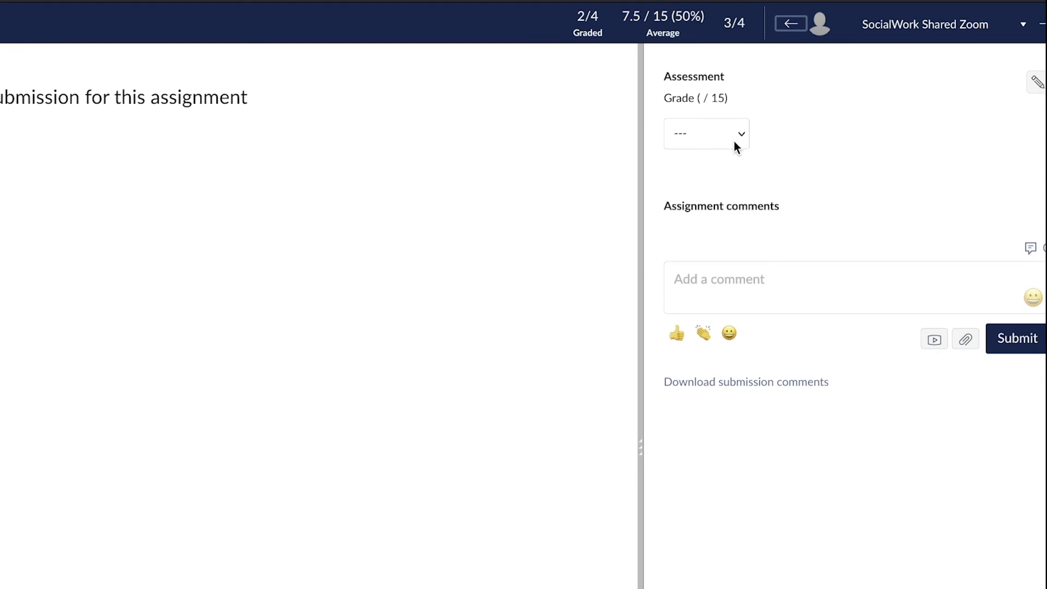
left_click(705, 133)
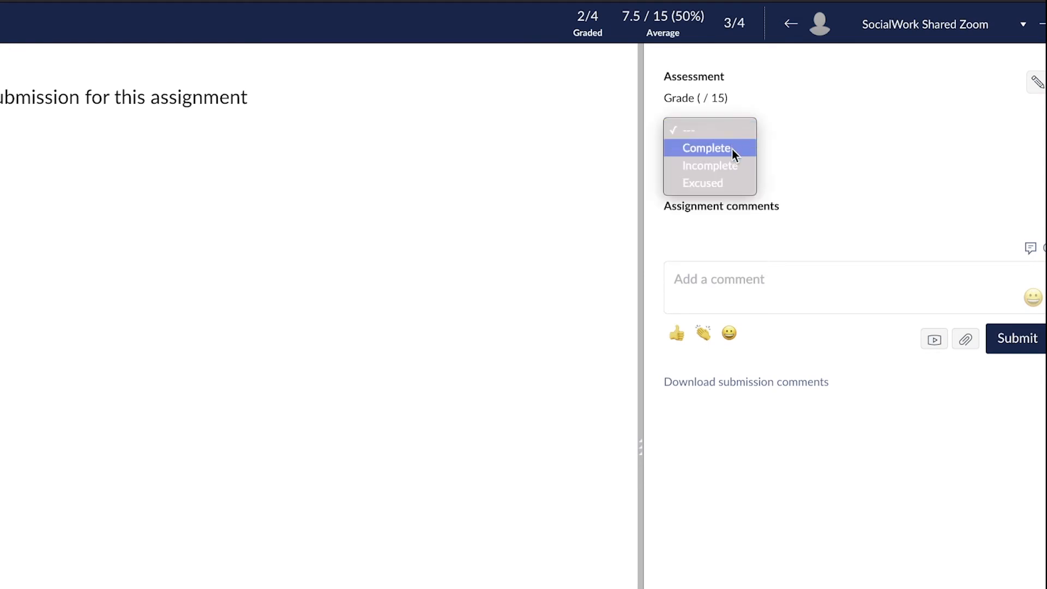
left_click(705, 147)
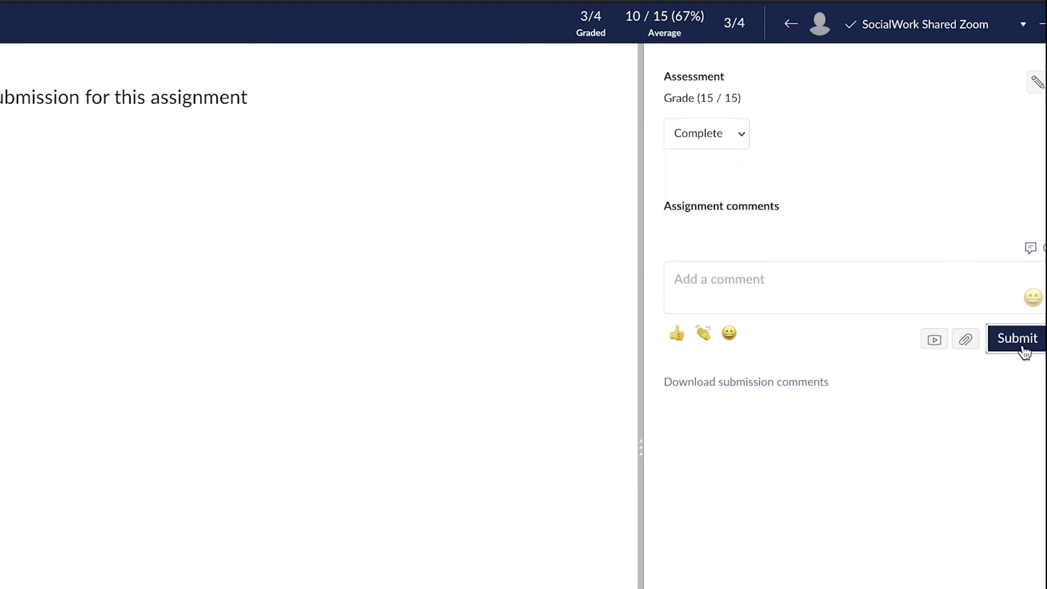
mouse_move(1007, 370)
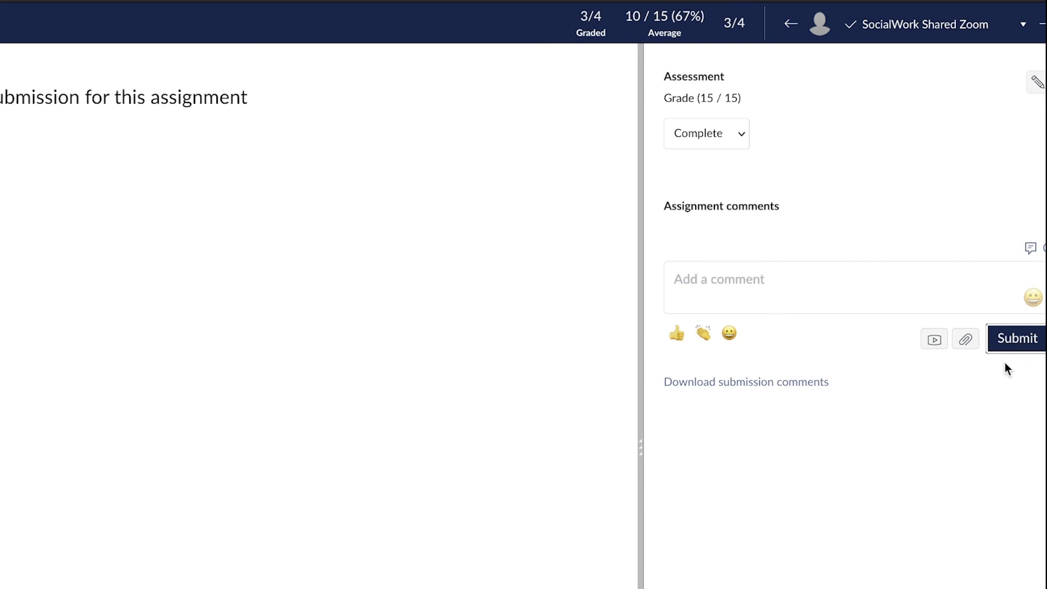